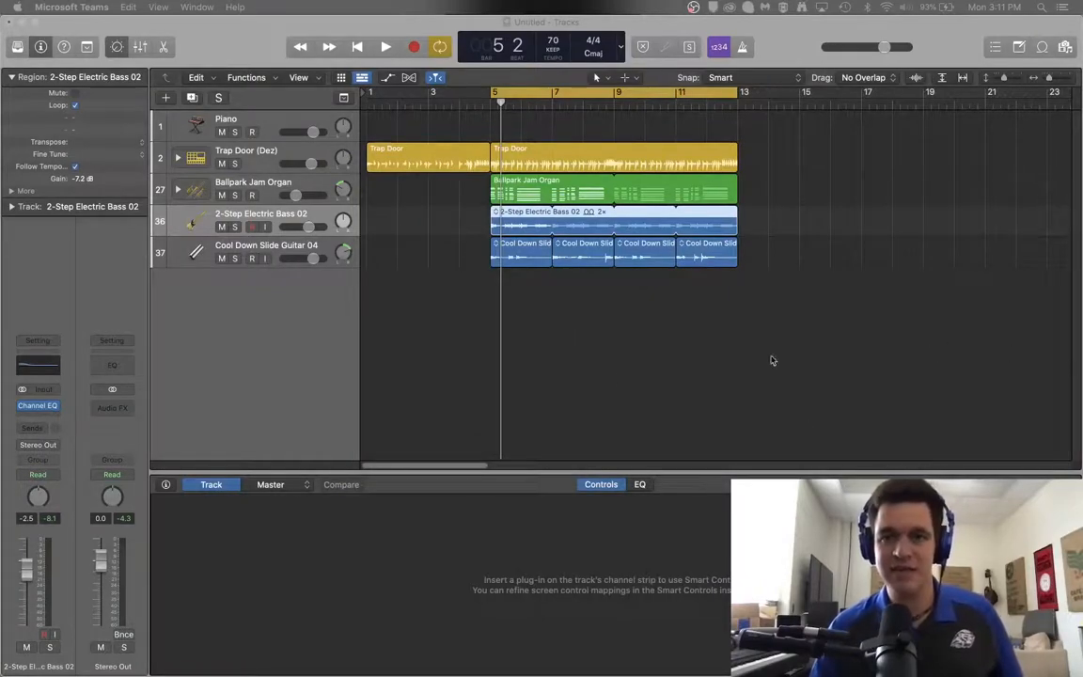
mouse_move(503, 384)
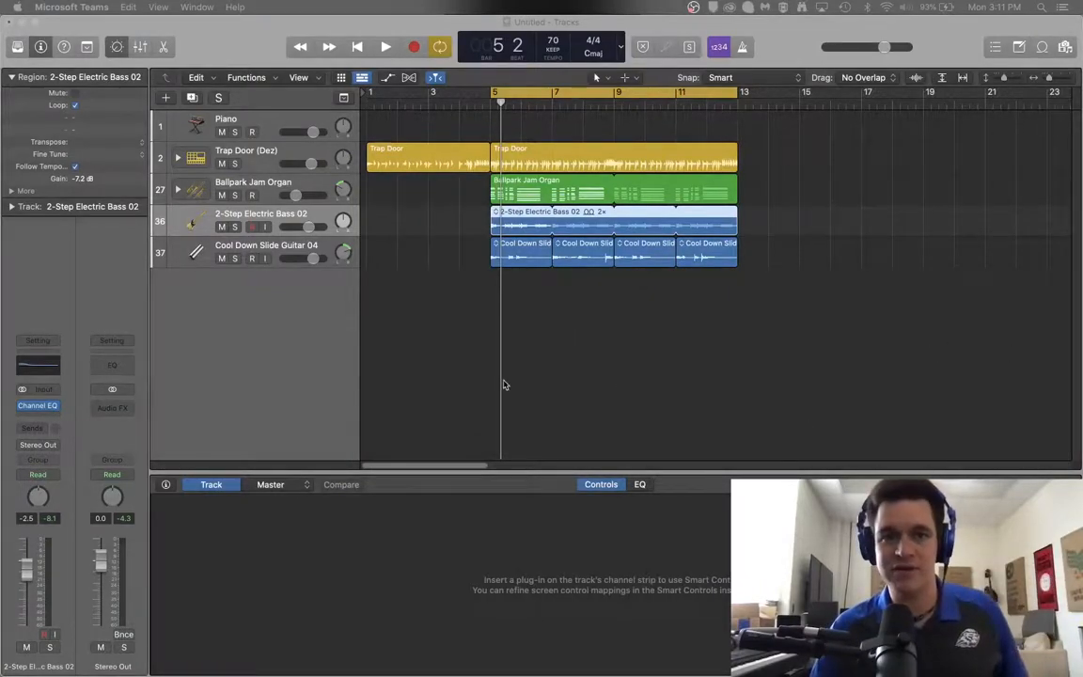
mouse_move(601, 395)
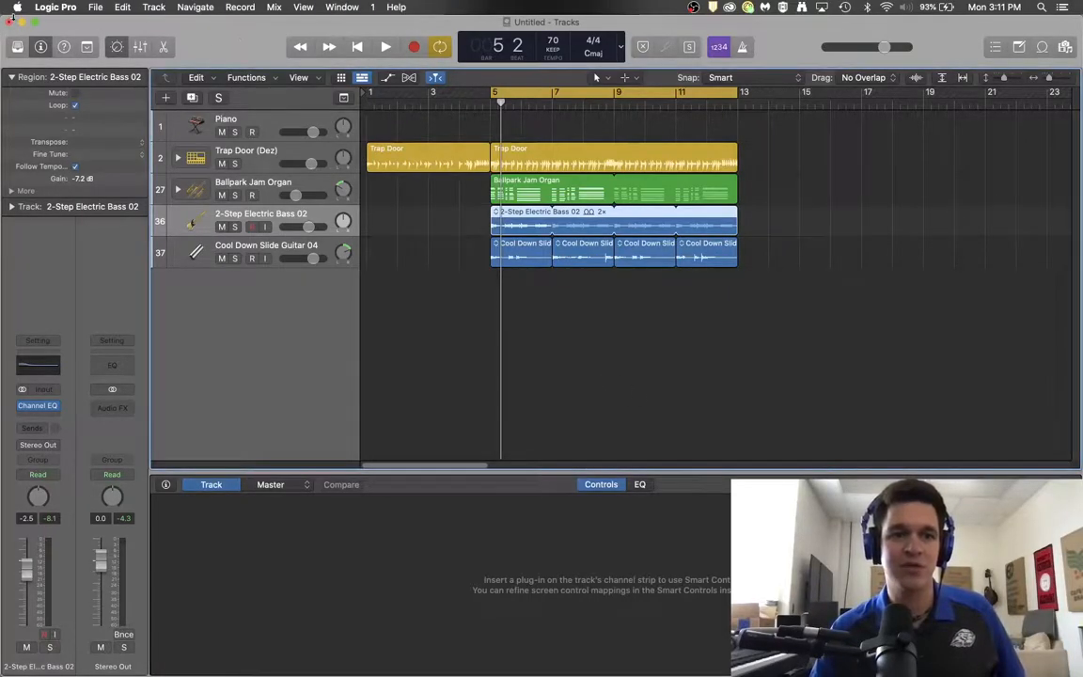
Open the Logic Pro menu to reach Preferences and its Audio settings.
left_click(55, 6)
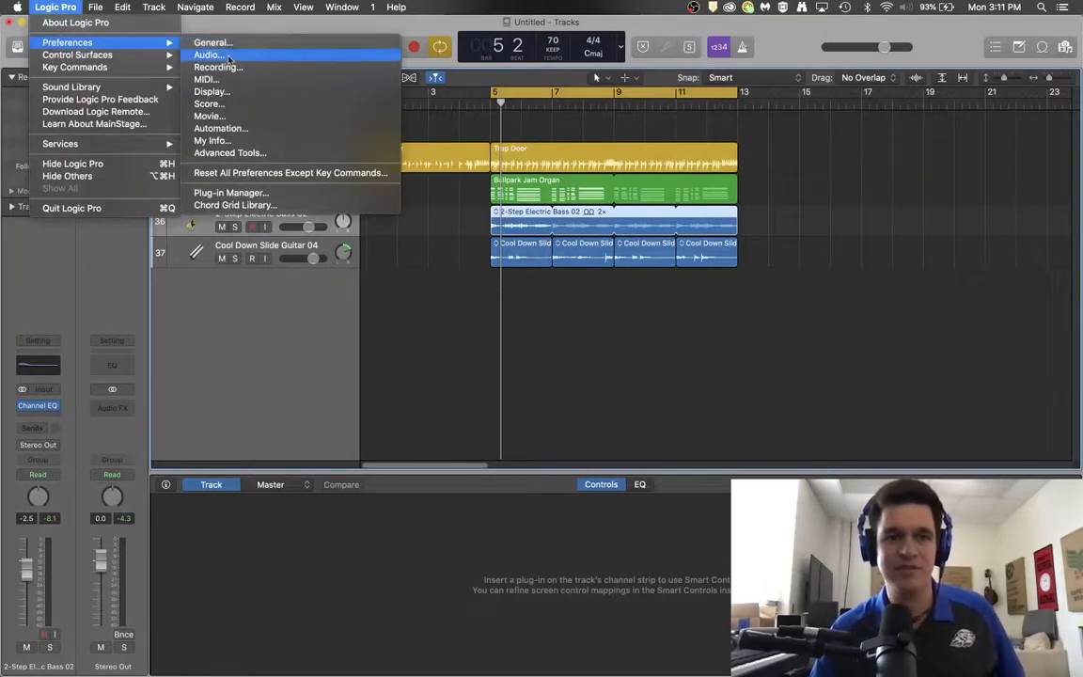
left_click(208, 55)
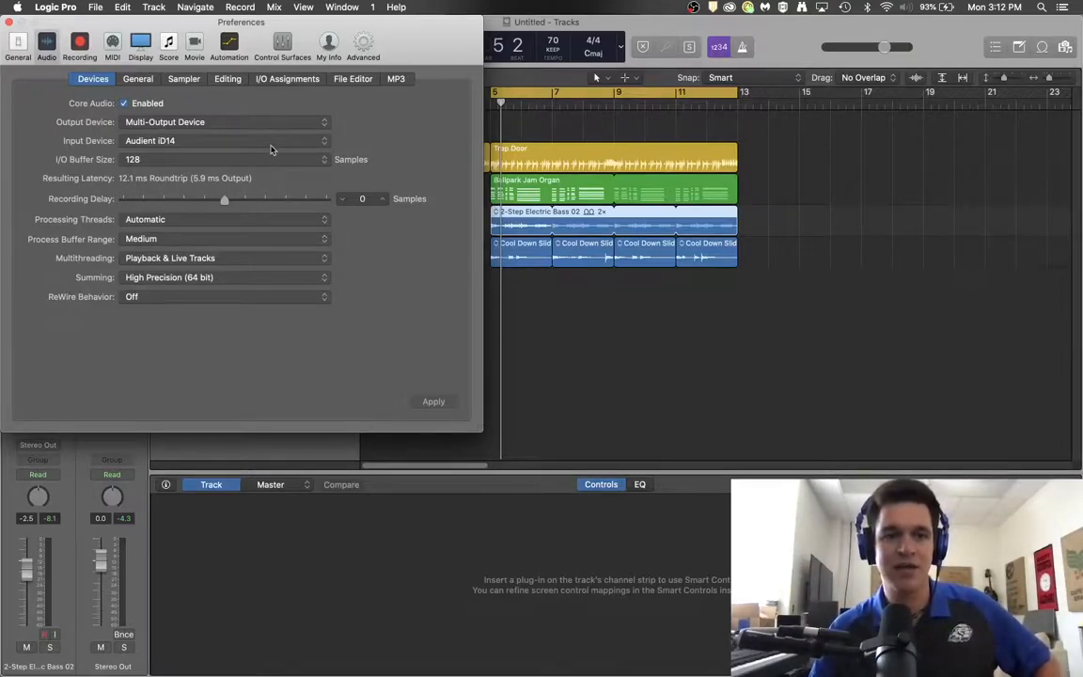
mouse_move(235, 159)
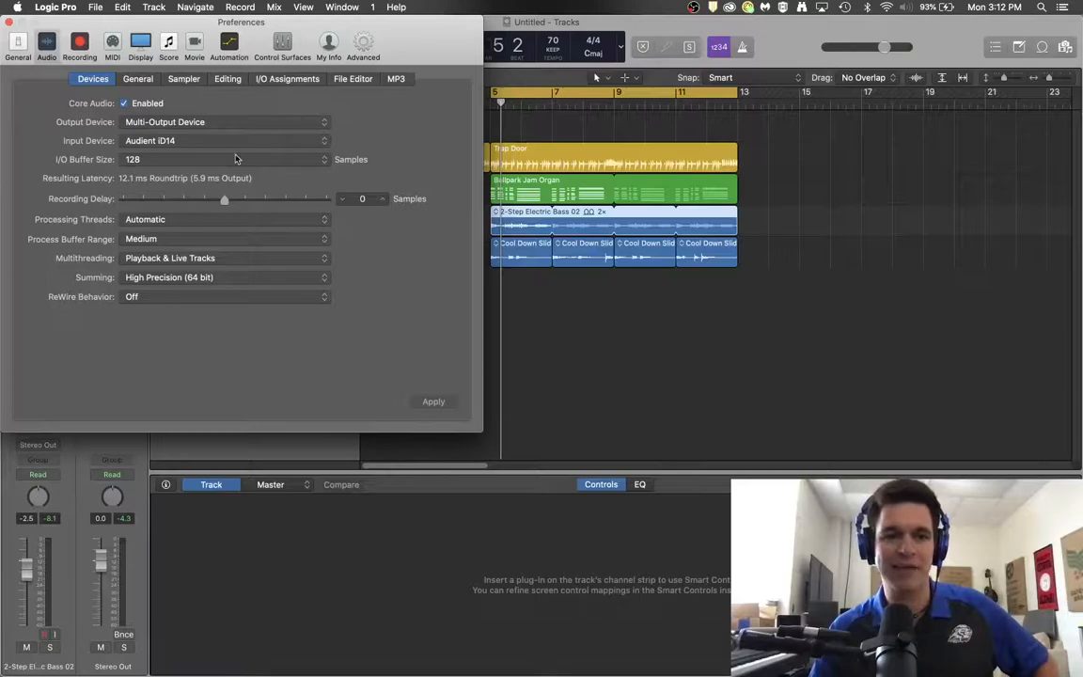
mouse_move(216, 124)
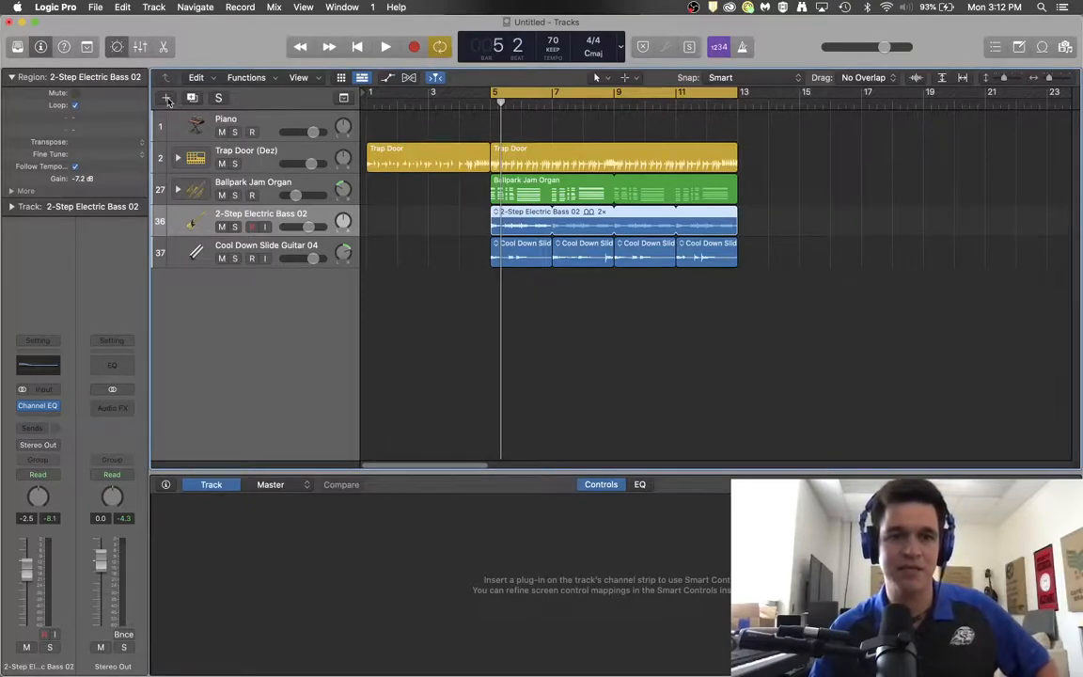
Create a new audio track on Input 1 with Output 1 + 2.
left_click(166, 98)
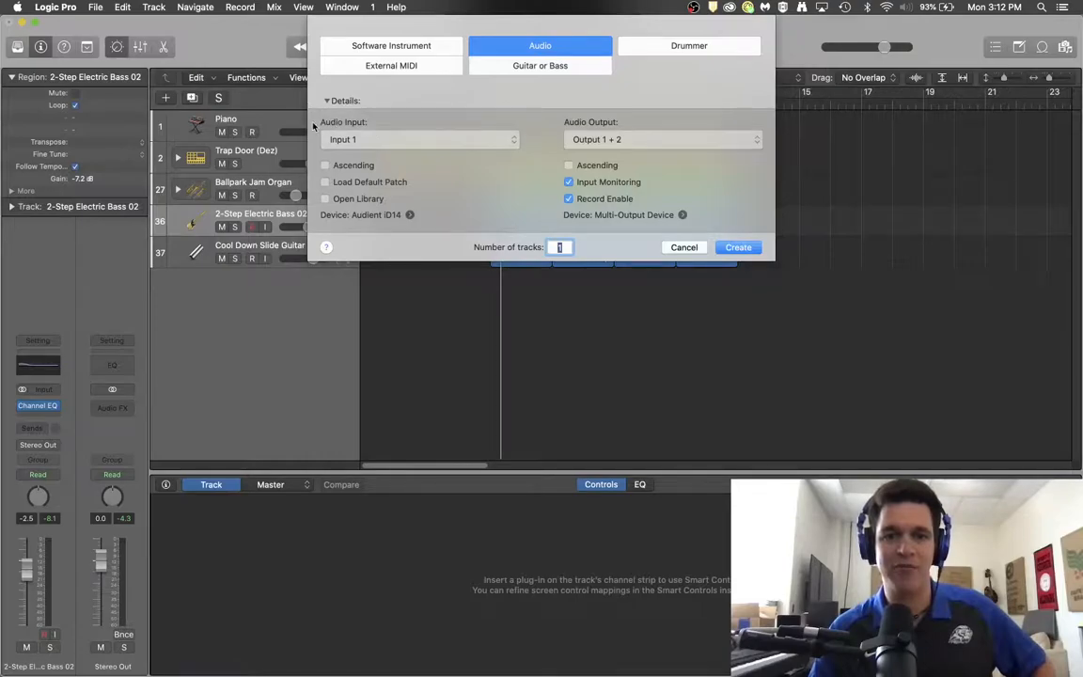
mouse_move(360, 121)
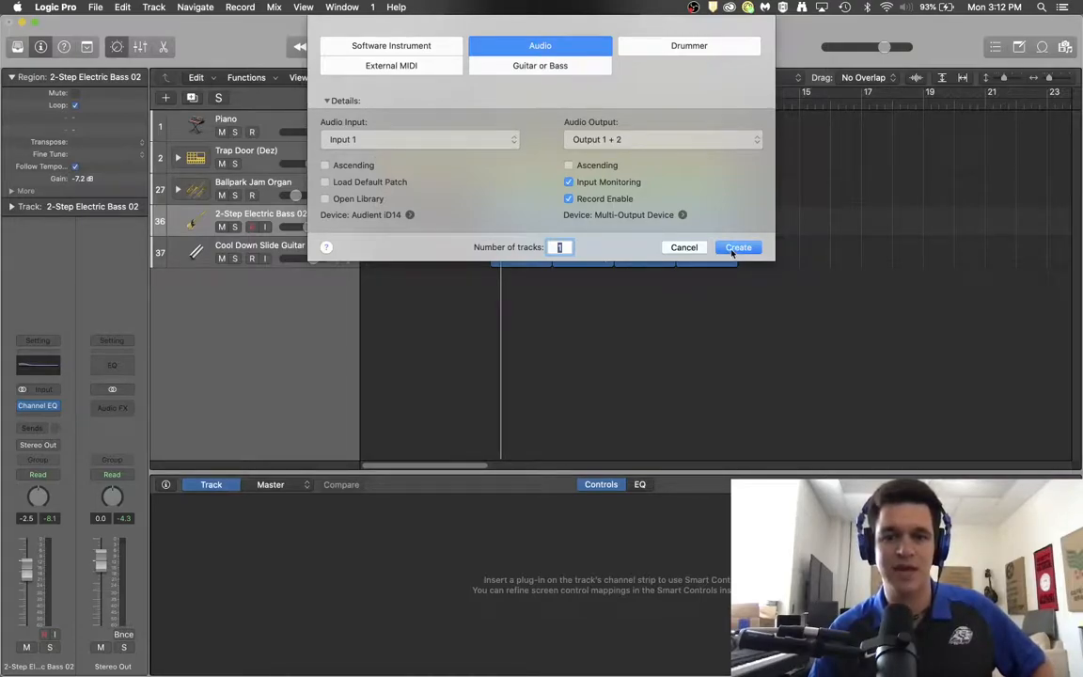
left_click(738, 247)
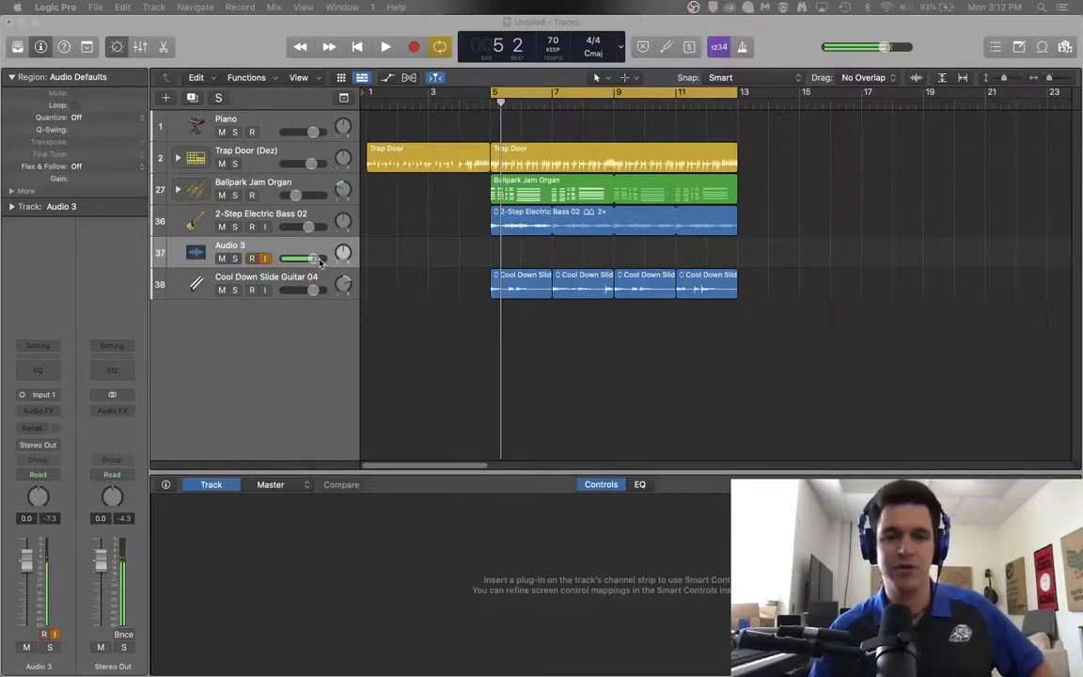
Set the Audio 3 volume level and leave its input monitoring switched on.
left_click(259, 259)
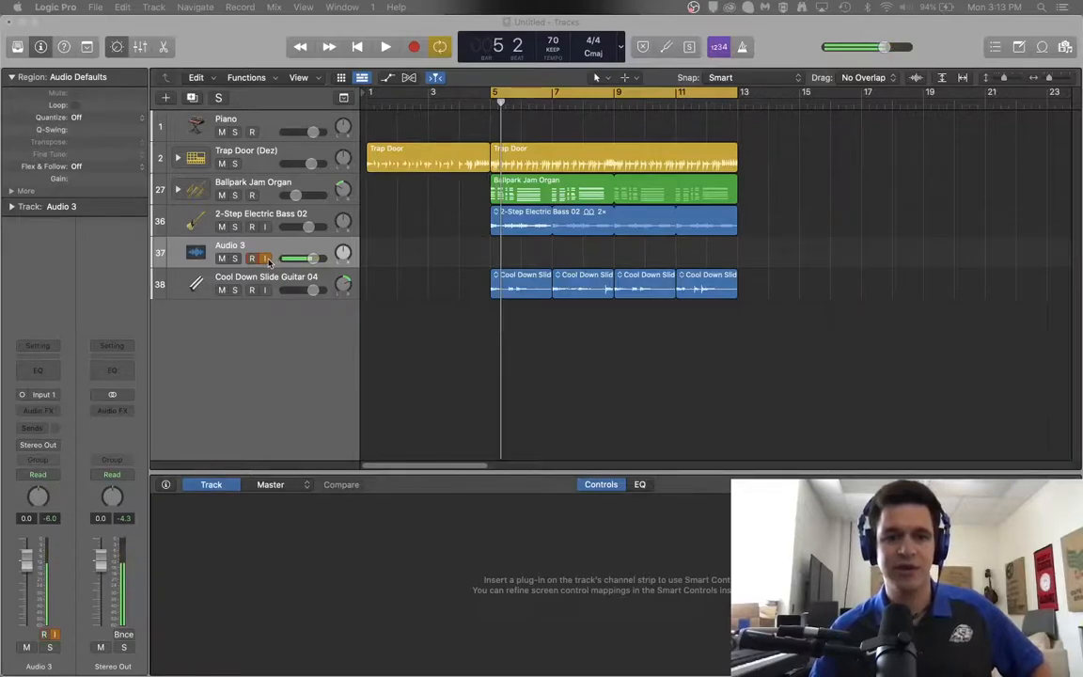
left_click(252, 259)
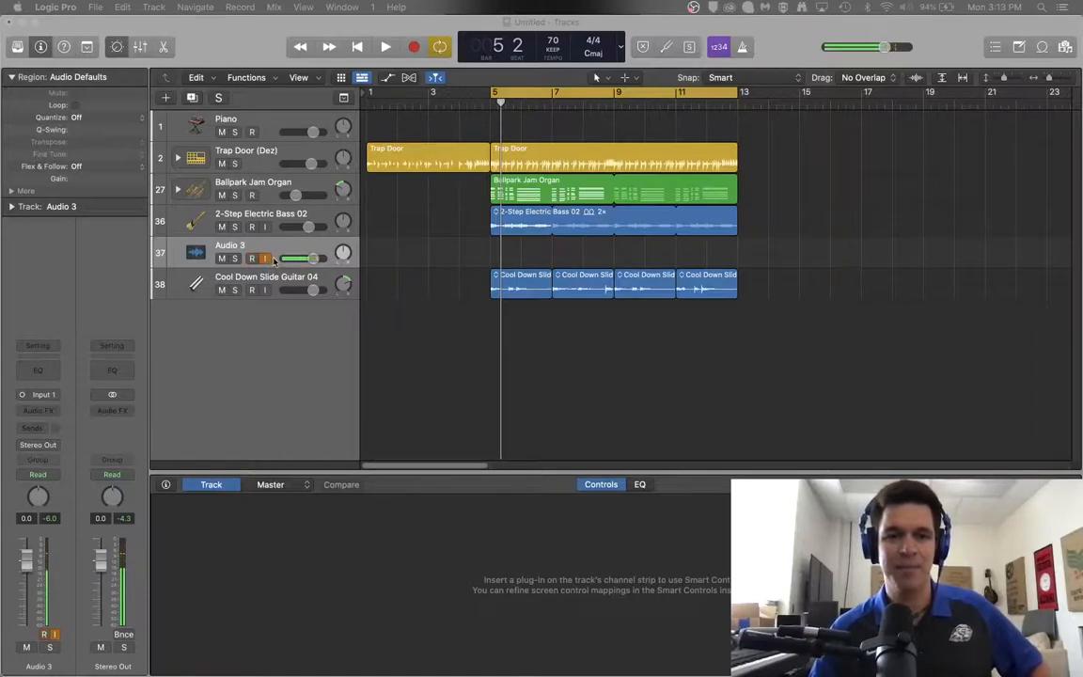
left_click(252, 259)
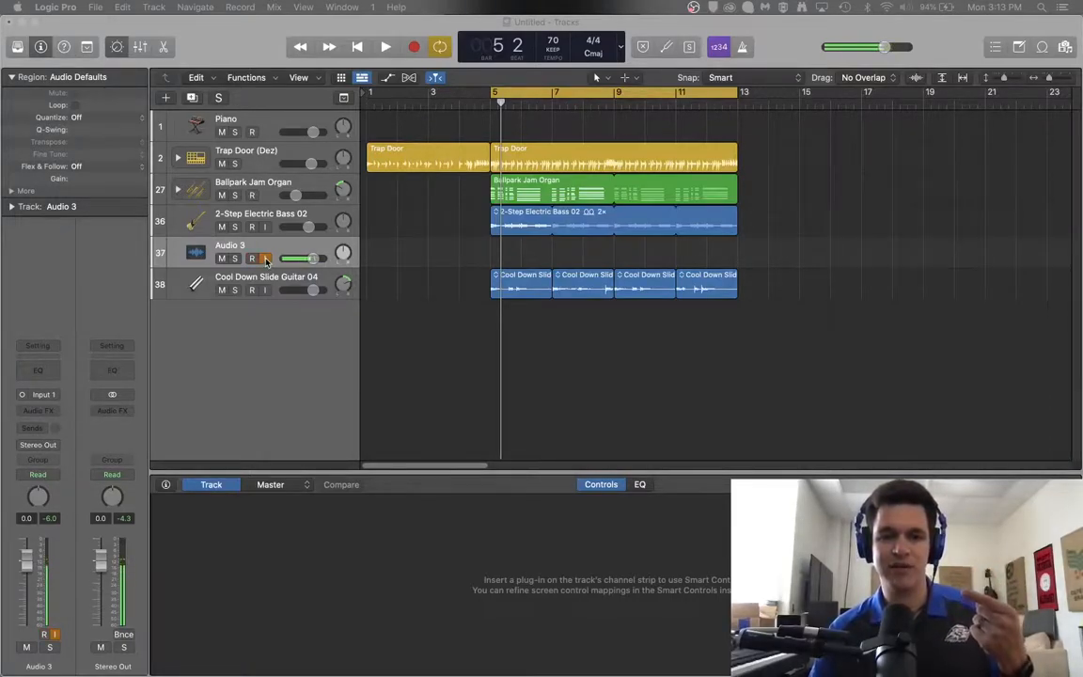
left_click(265, 258)
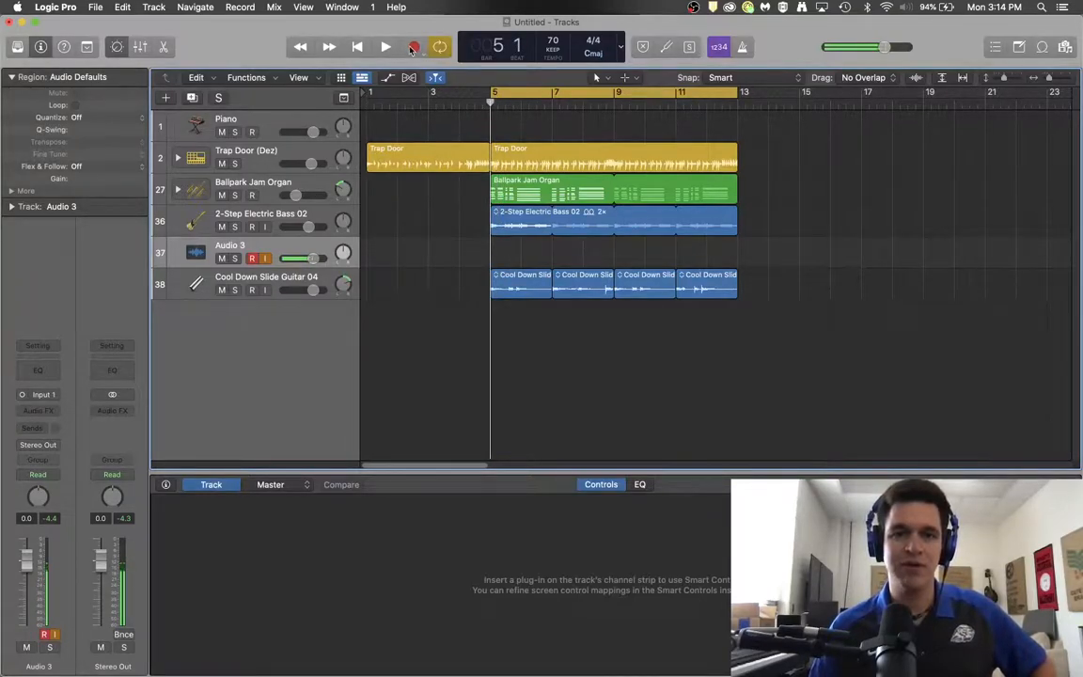
Record a vocal take onto Audio 3 starting at bar 5.
left_click(414, 47)
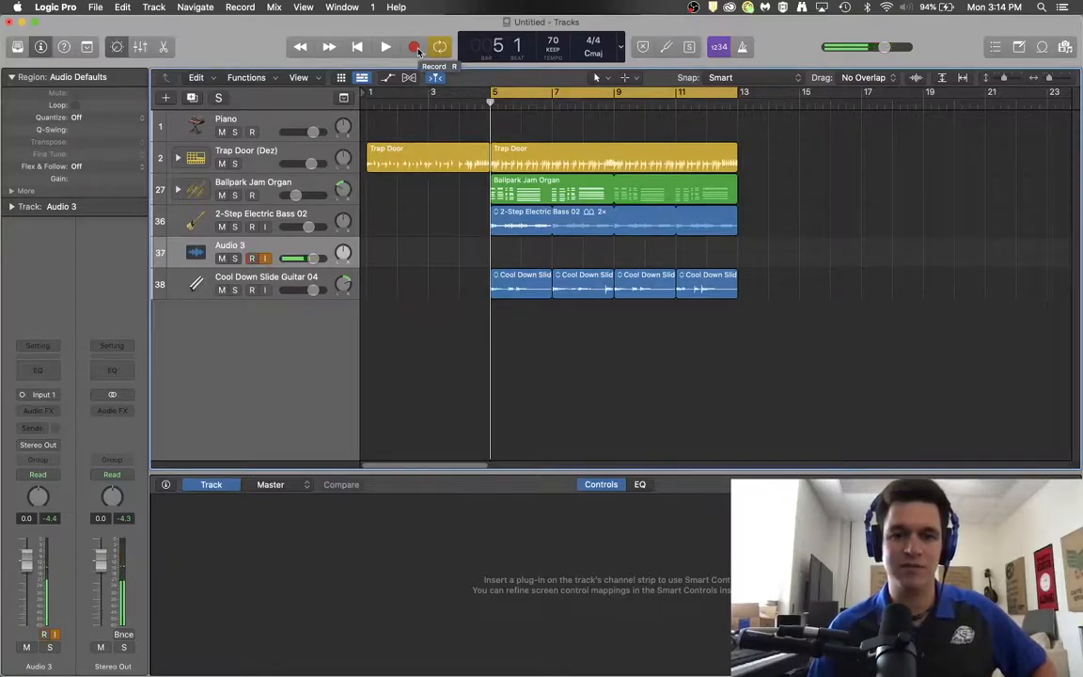
left_click(414, 47)
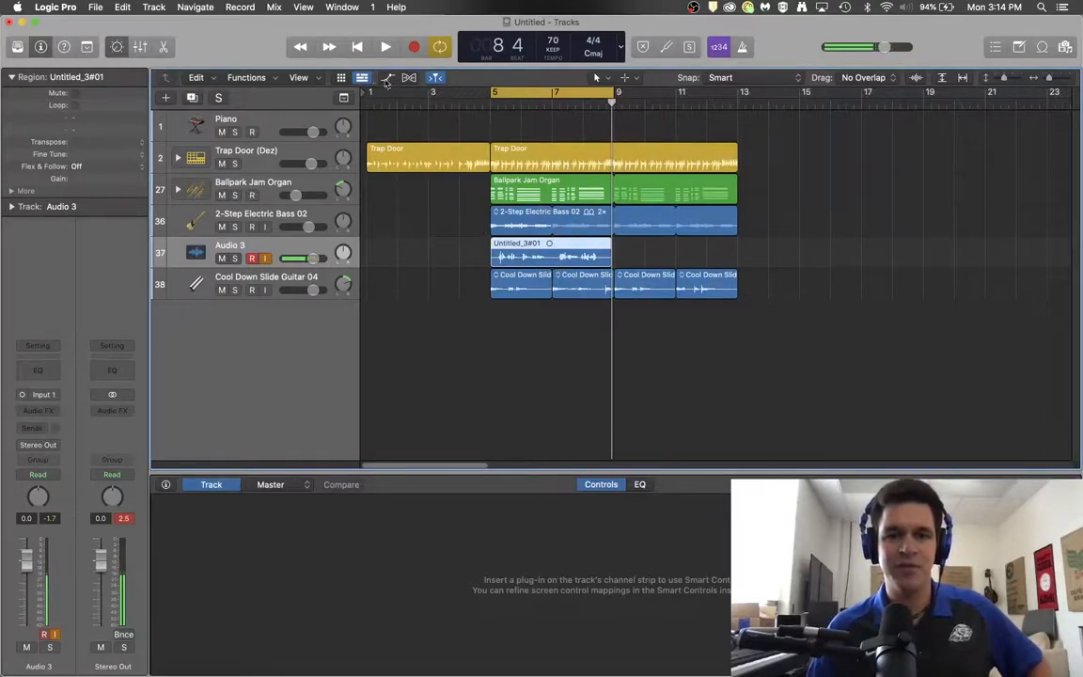
Play back the Untitled_3#01 vocal take, then stop playback.
left_click(384, 47)
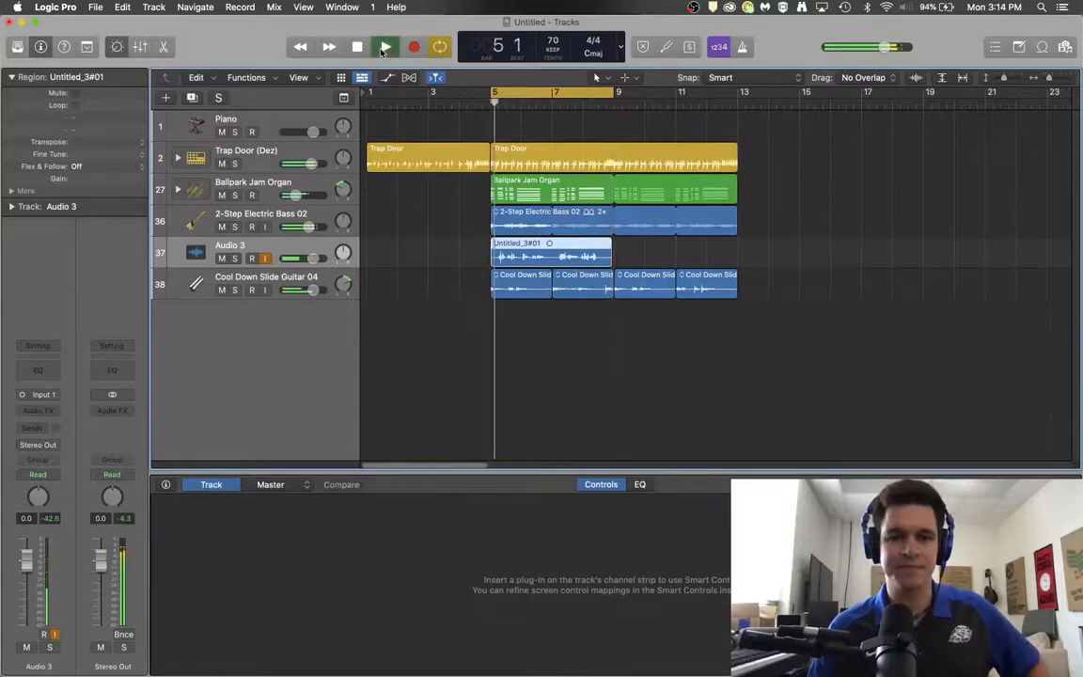
left_click(384, 46)
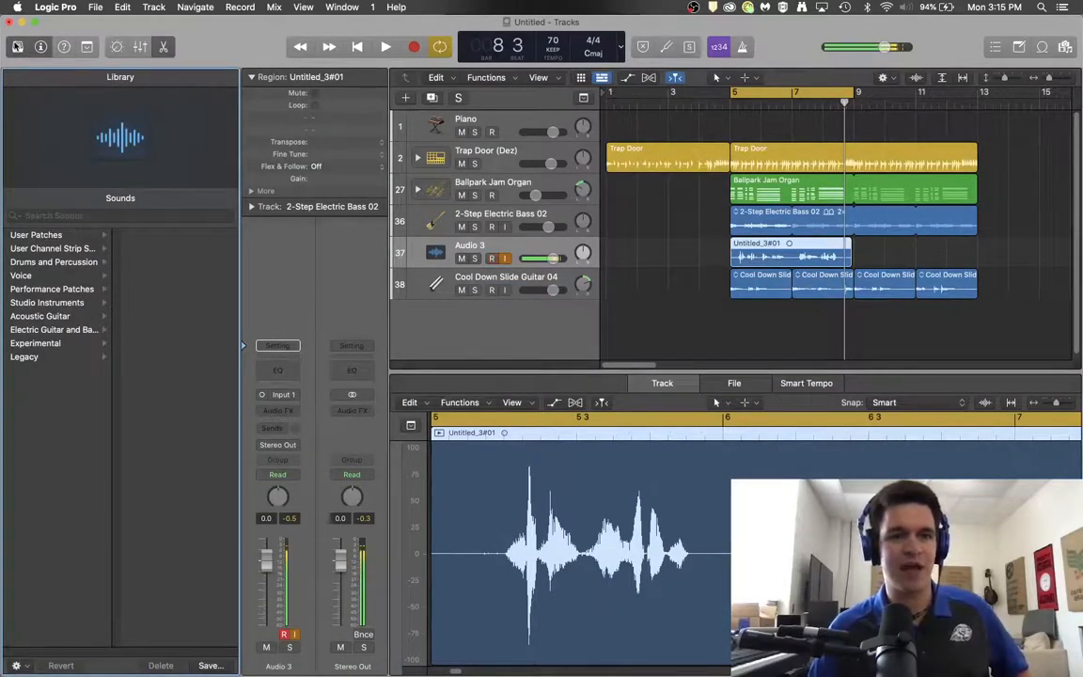
Audition the Narration and Telephone Vocal patches from the Library's Voice category.
left_click(21, 275)
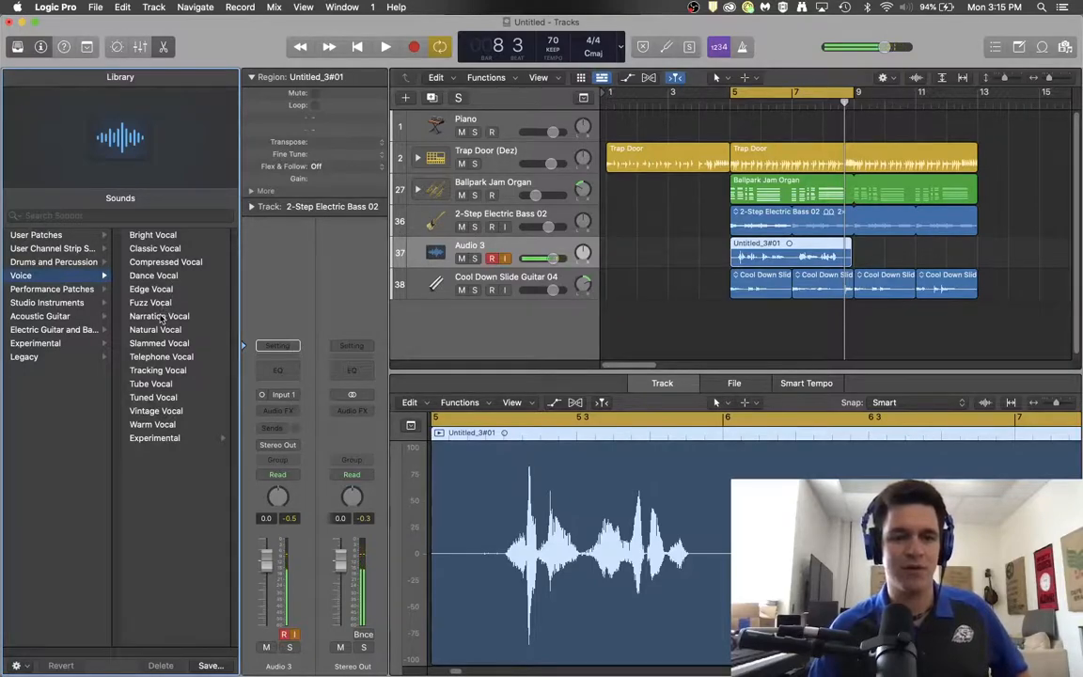
left_click(159, 316)
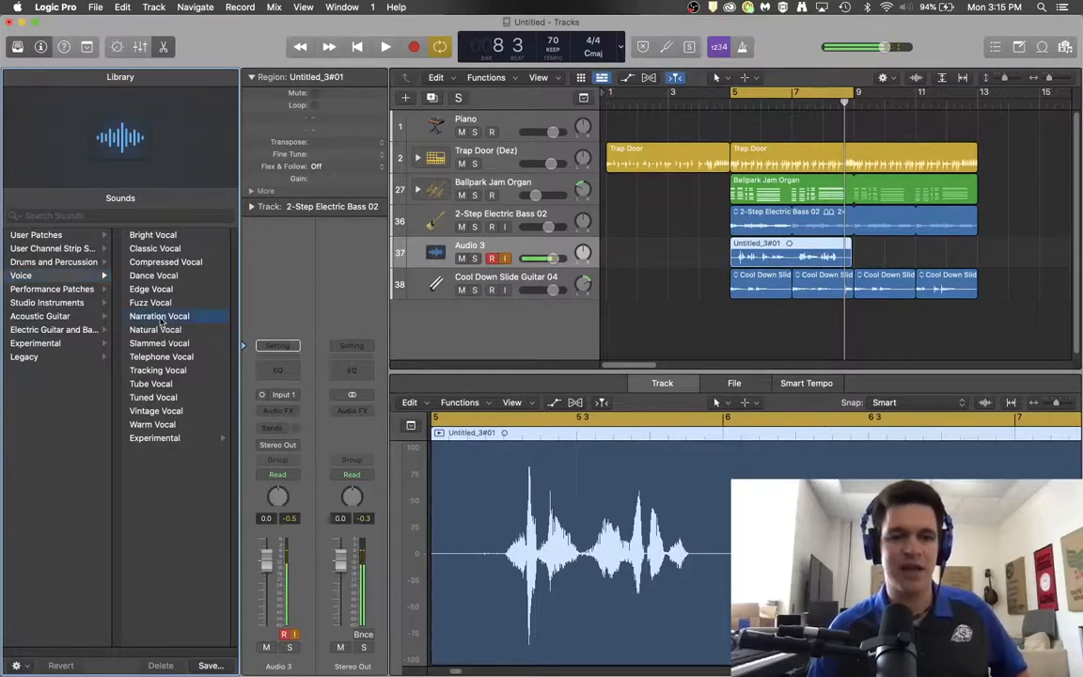
left_click(159, 316)
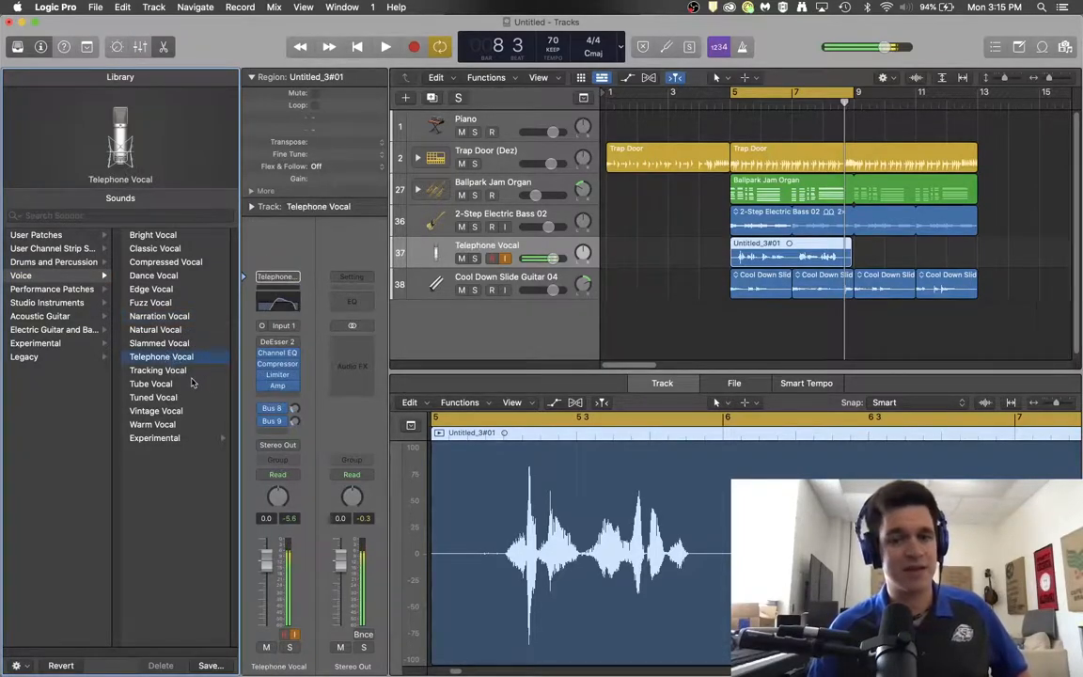
Try the experimental Helium and Robot Vocal patches, then load Bright Vocal.
left_click(154, 437)
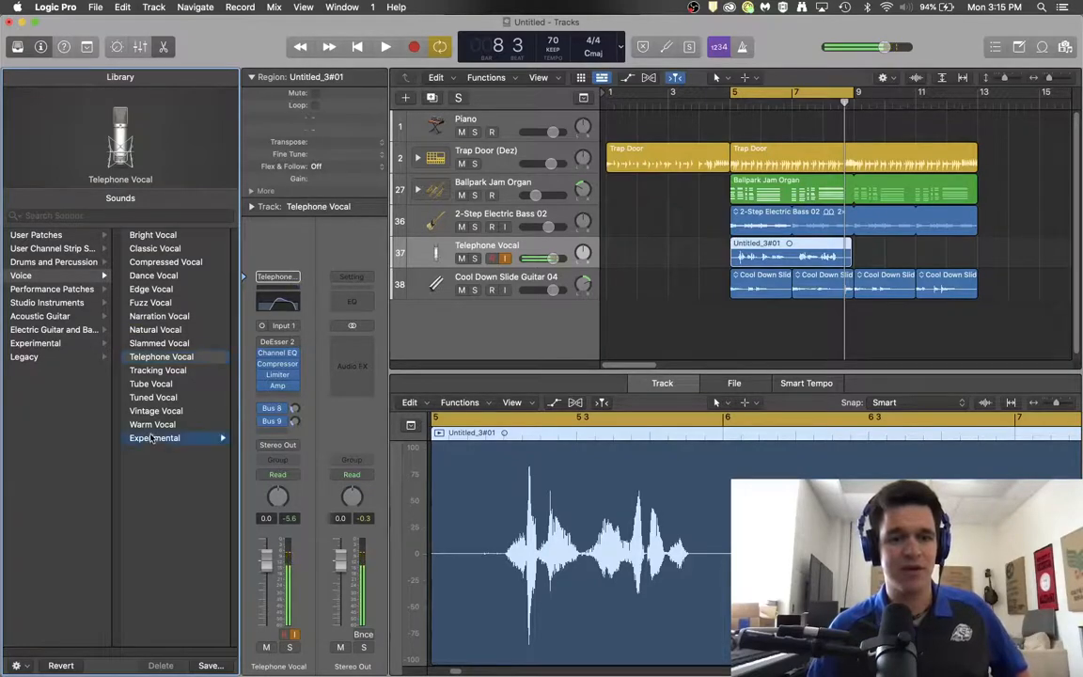
left_click(154, 437)
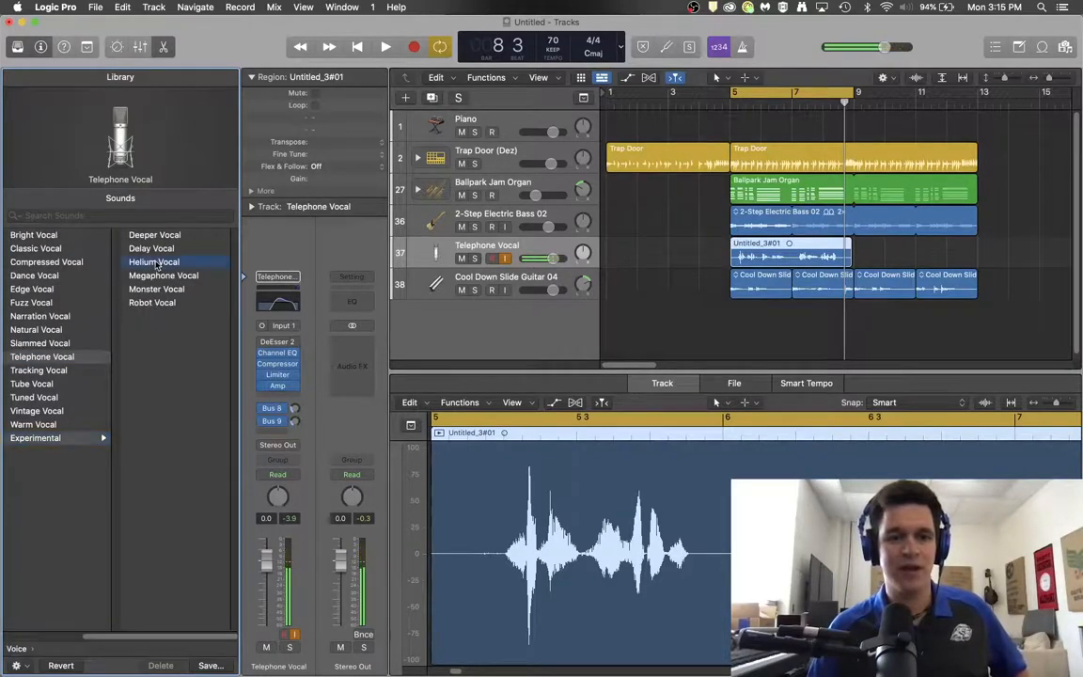
left_click(153, 262)
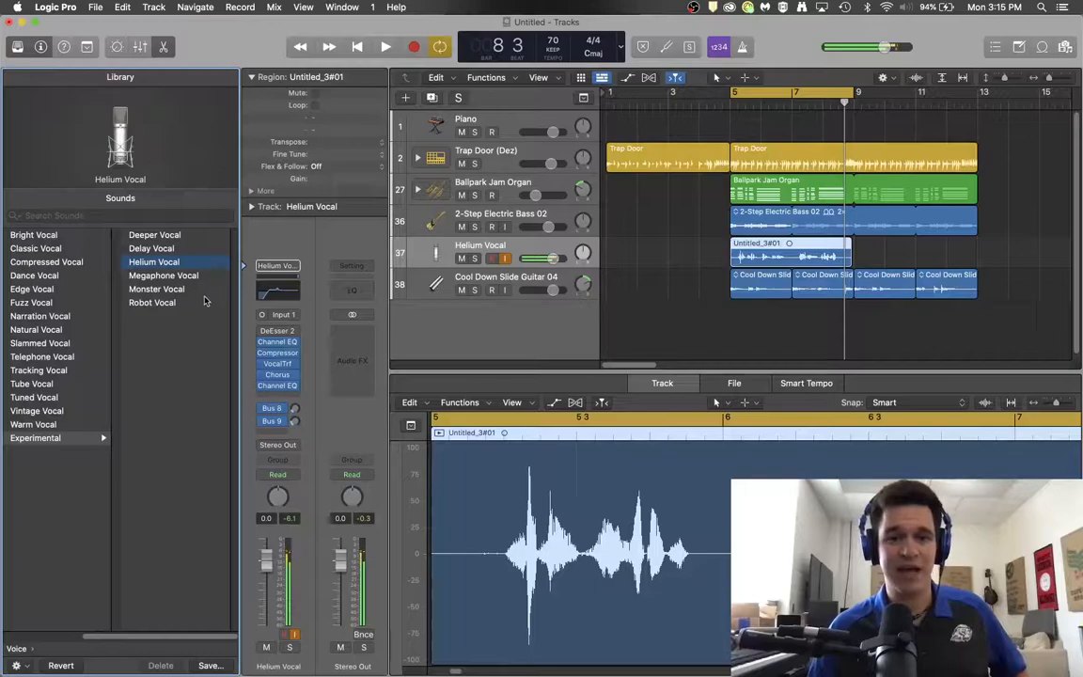
left_click(151, 301)
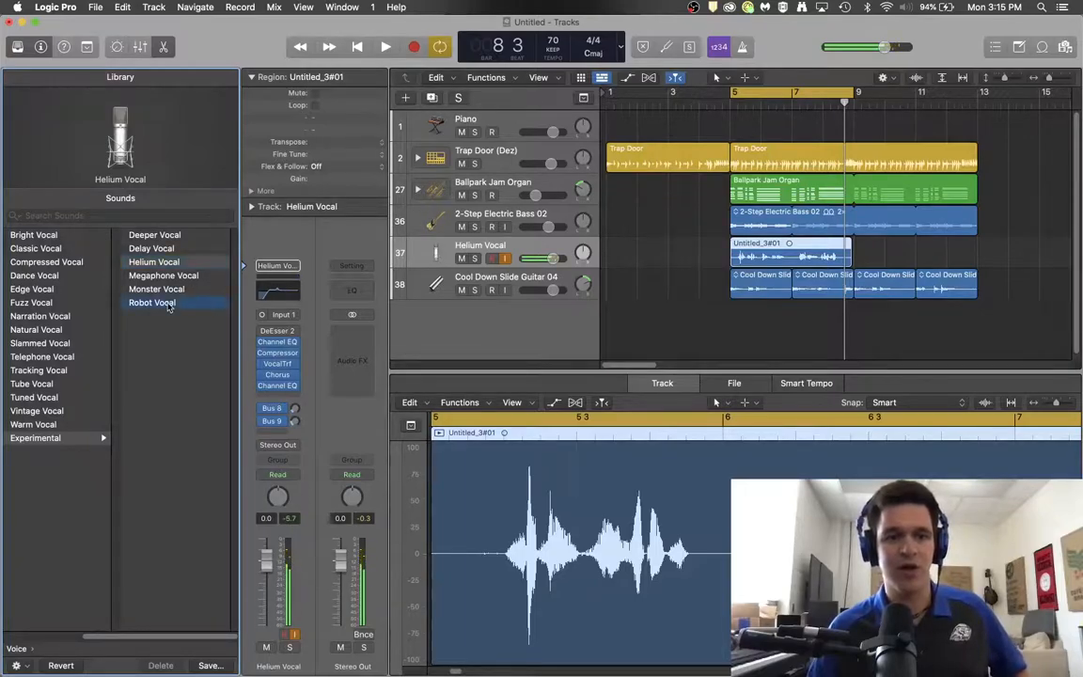
left_click(151, 301)
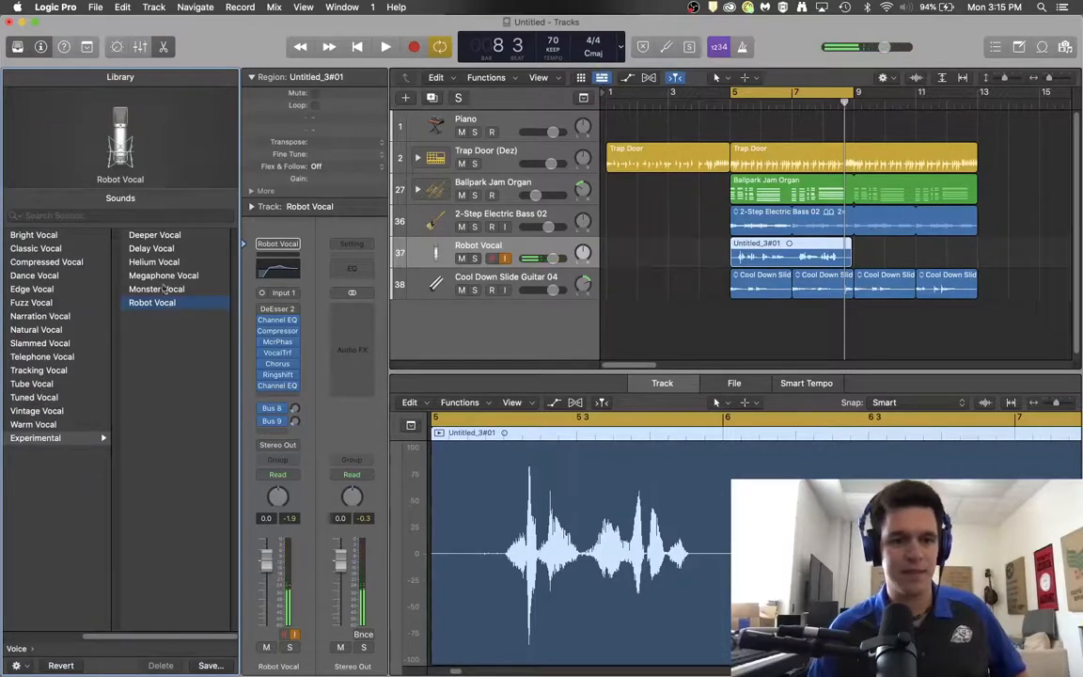
left_click(36, 248)
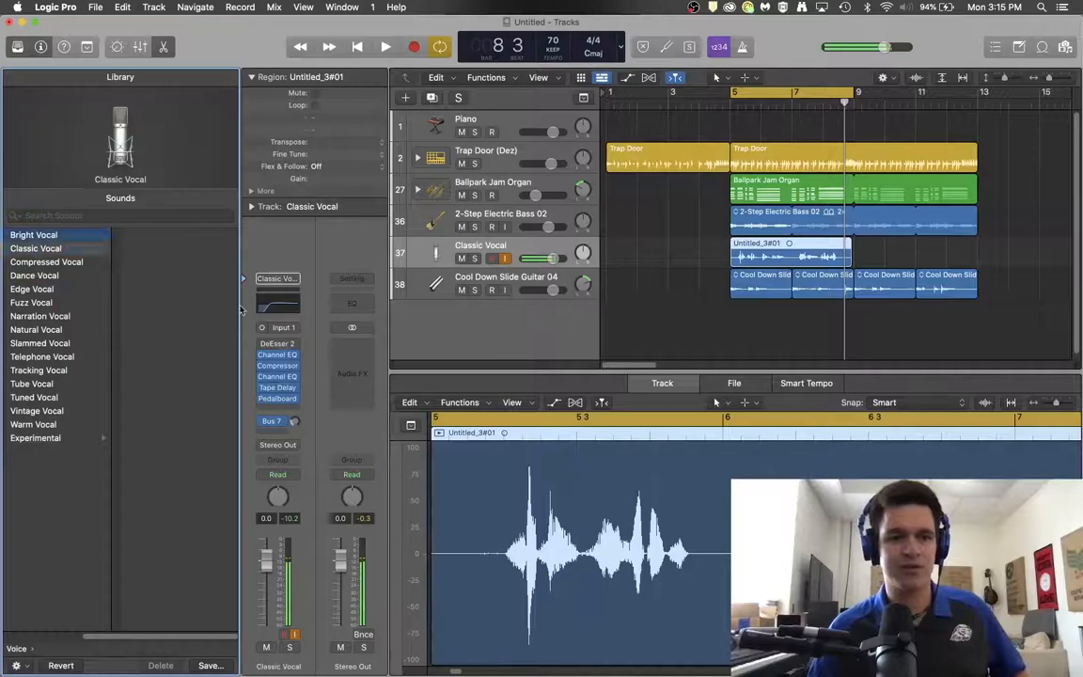
left_click(33, 234)
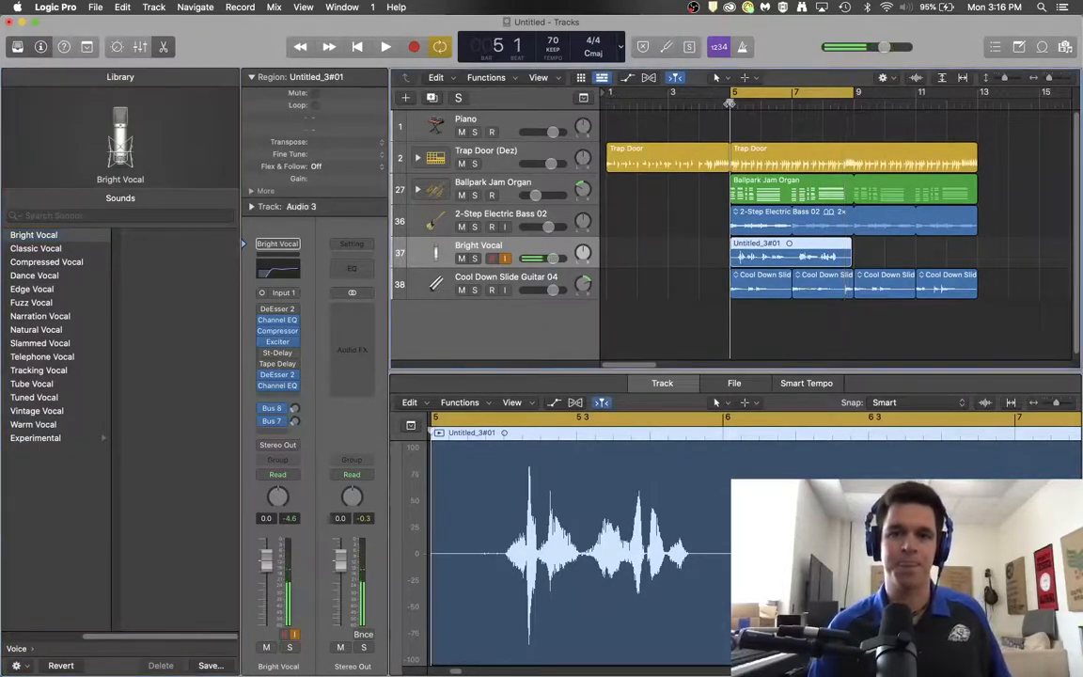
left_click(386, 47)
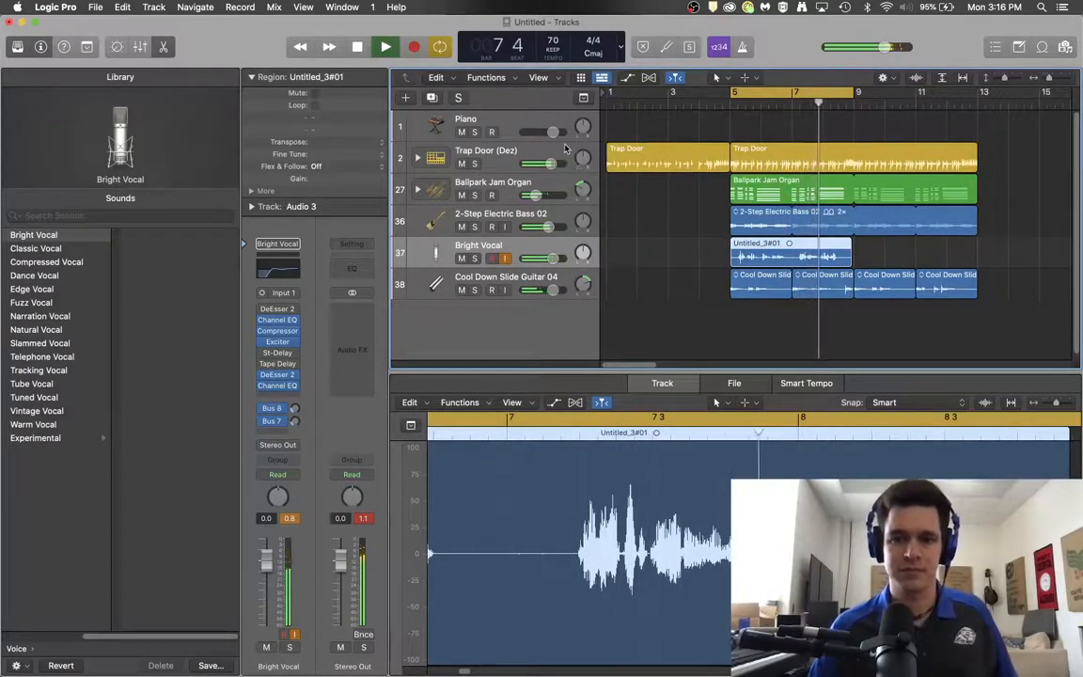
left_click(384, 47)
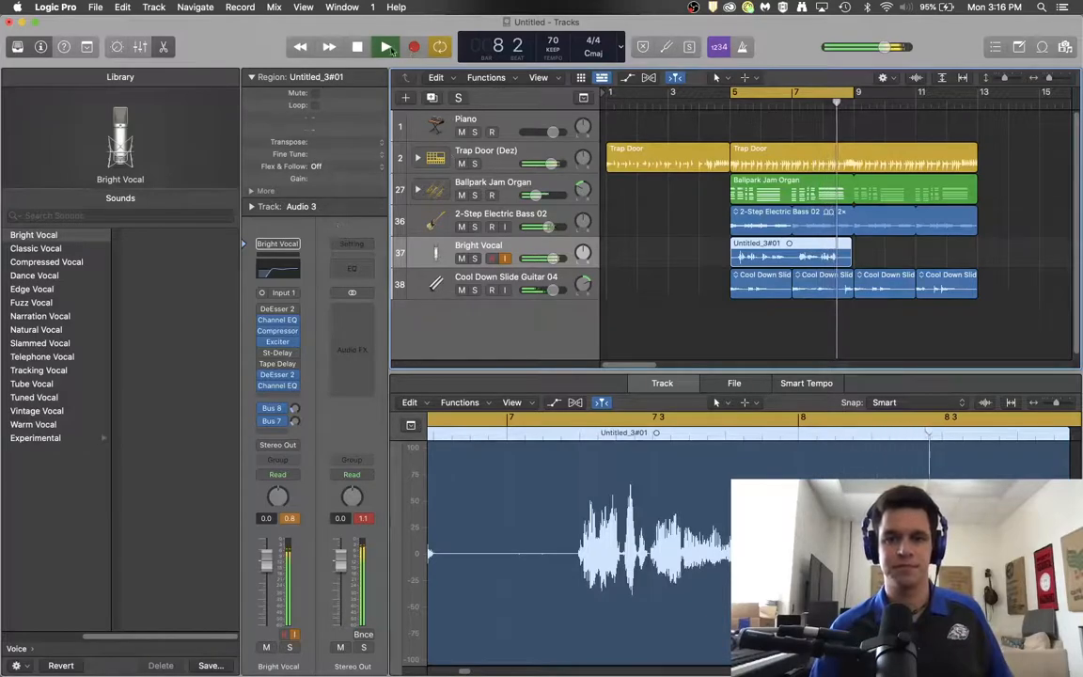
left_click(385, 47)
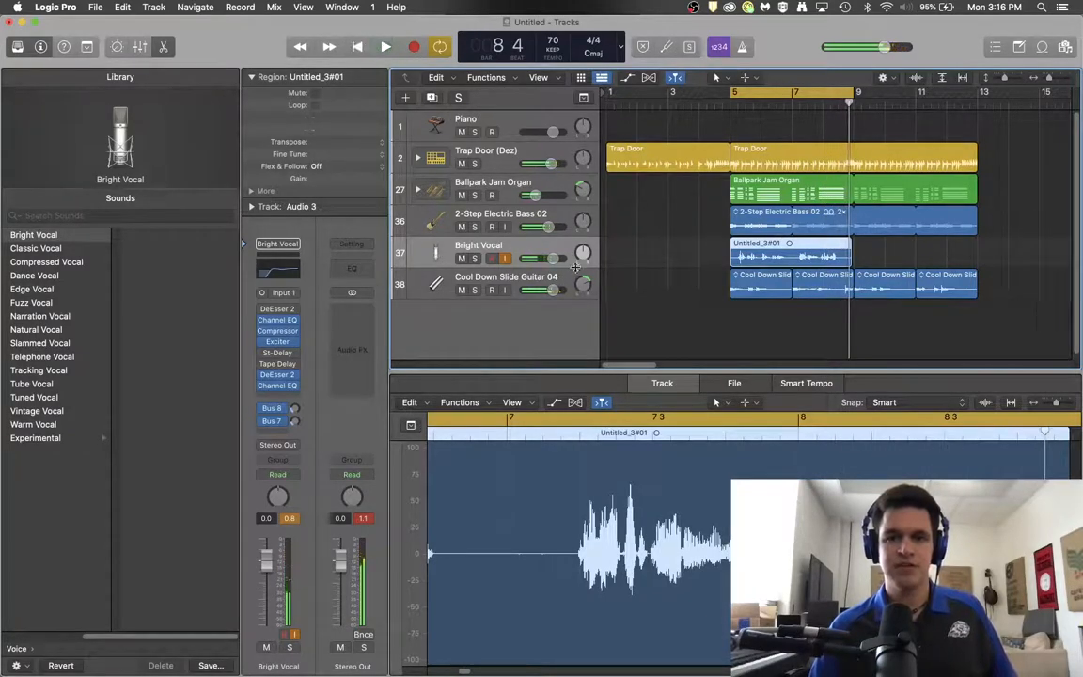